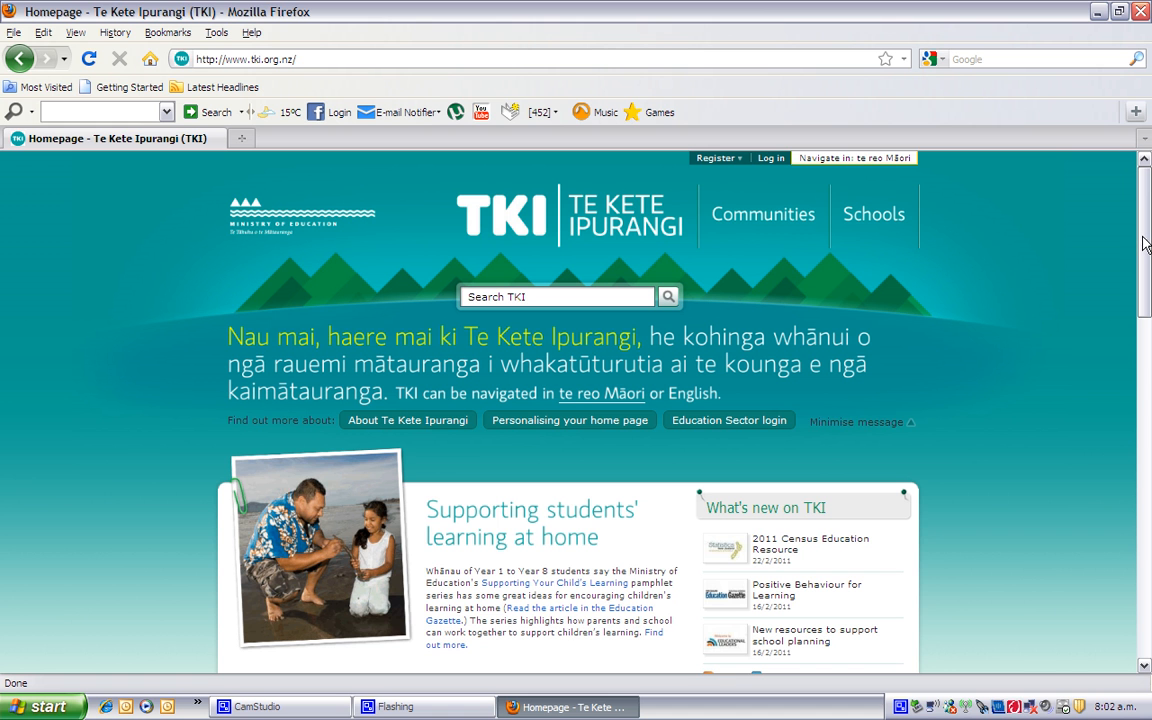
Scroll the homepage until the Assessment Online and Literacy and Numeracy kete boxes are visible
{"action": "scroll", "scroll_direction": "down", "scroll_amount": 3}
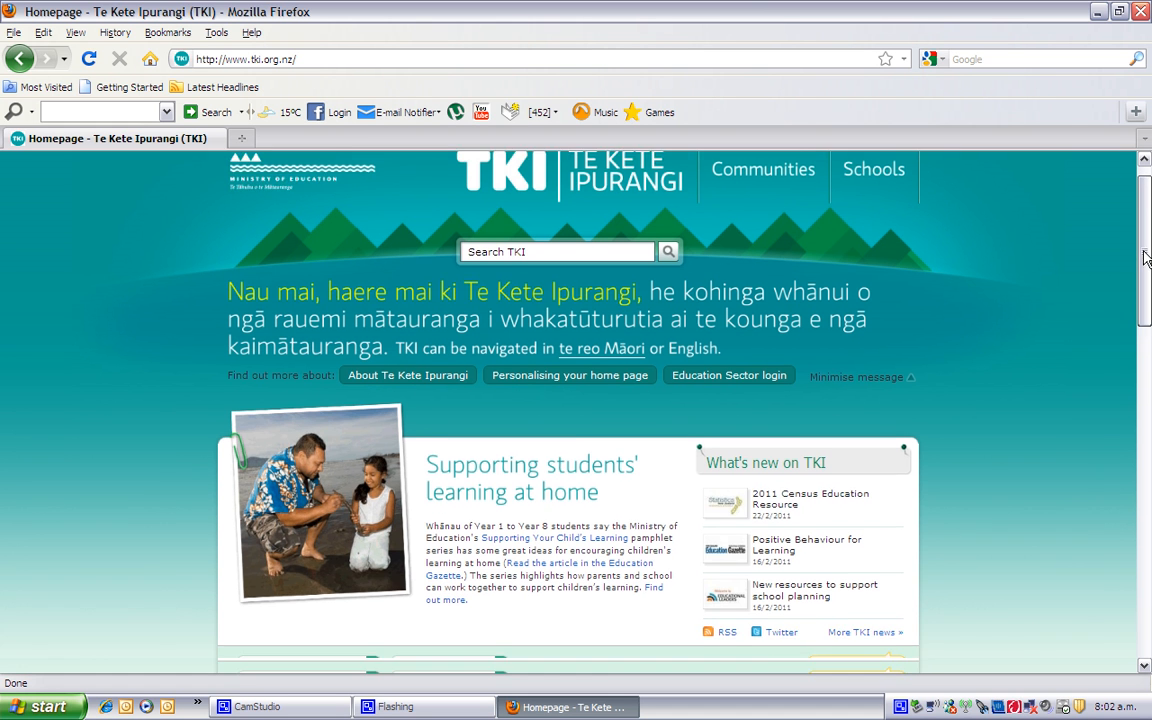
{"action": "scroll", "scroll_direction": "down", "scroll_amount": 3}
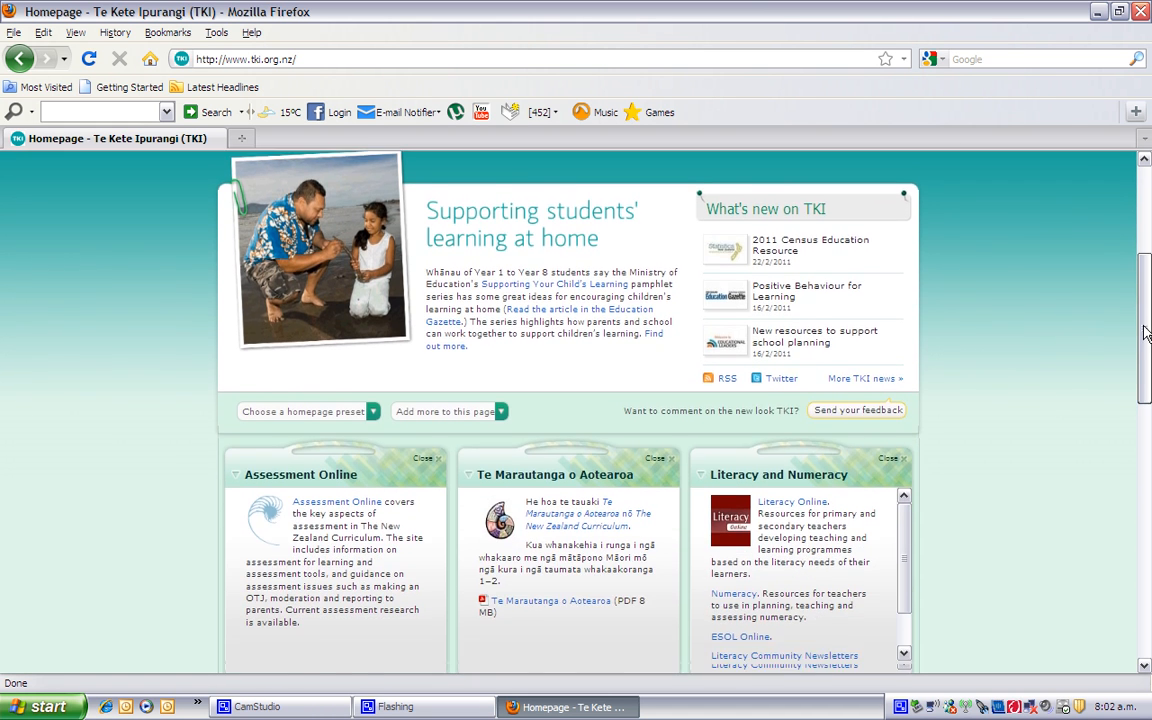
{"action": "scroll", "scroll_direction": "down", "scroll_amount": 3}
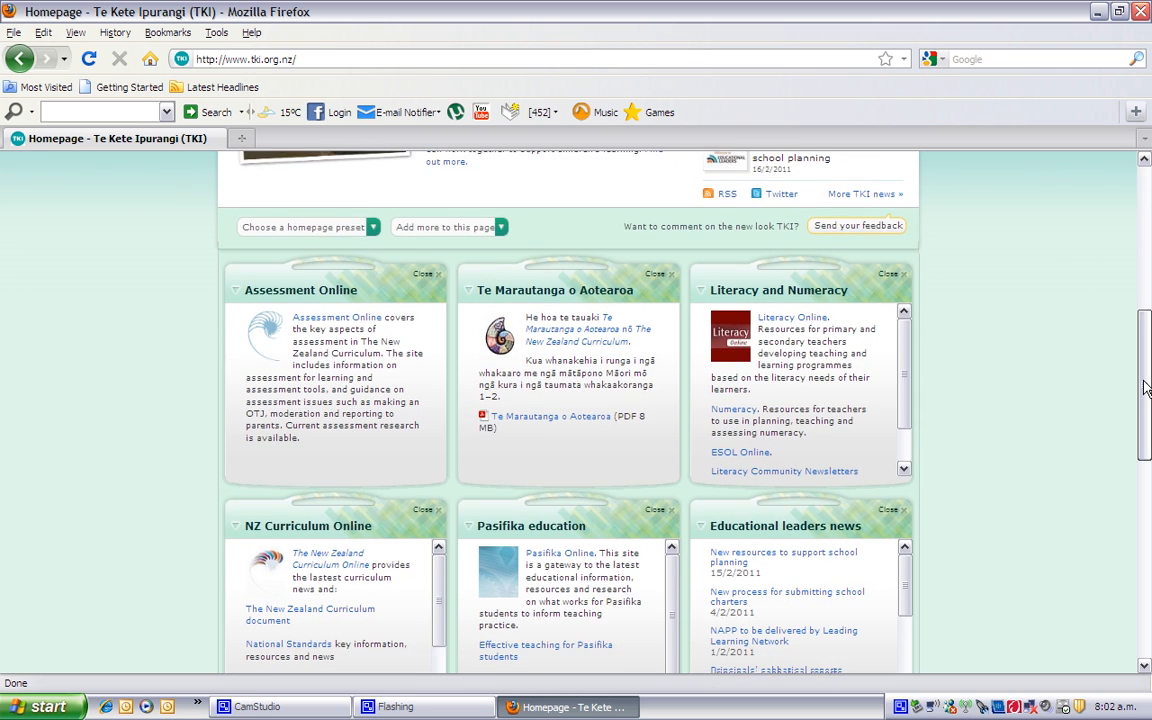
{"action": "scroll", "scroll_direction": "down", "scroll_amount": 3}
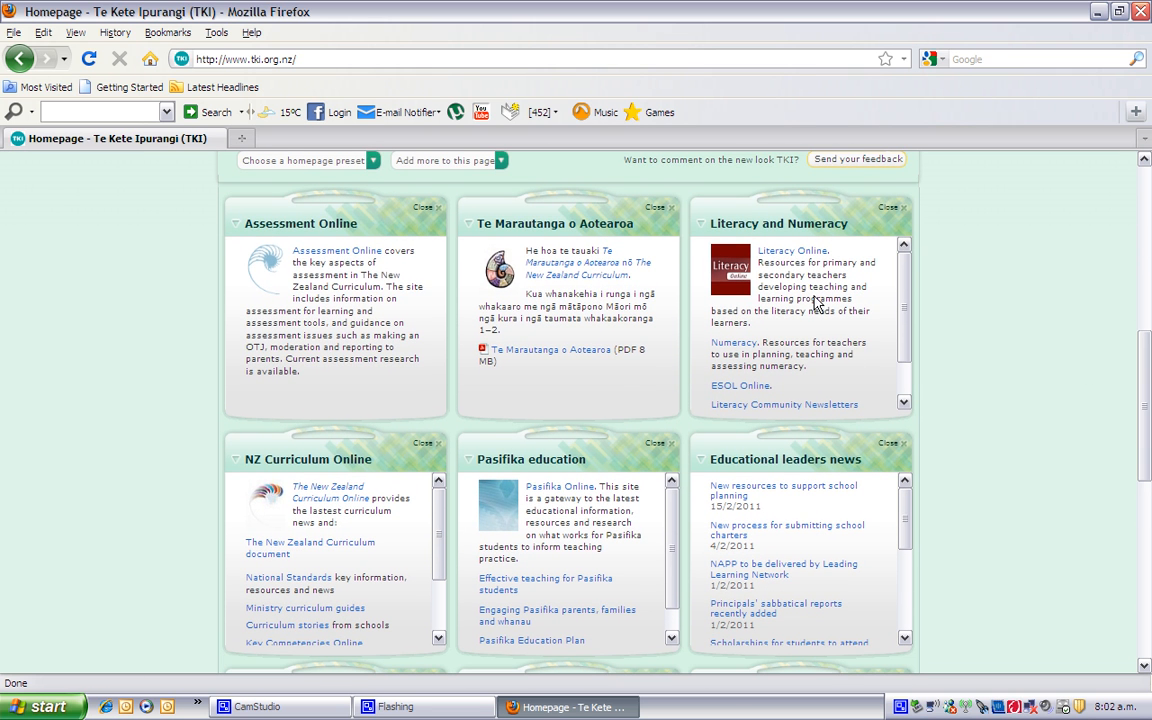
{"action": "mouse_move", "coordinate": [776, 290]}
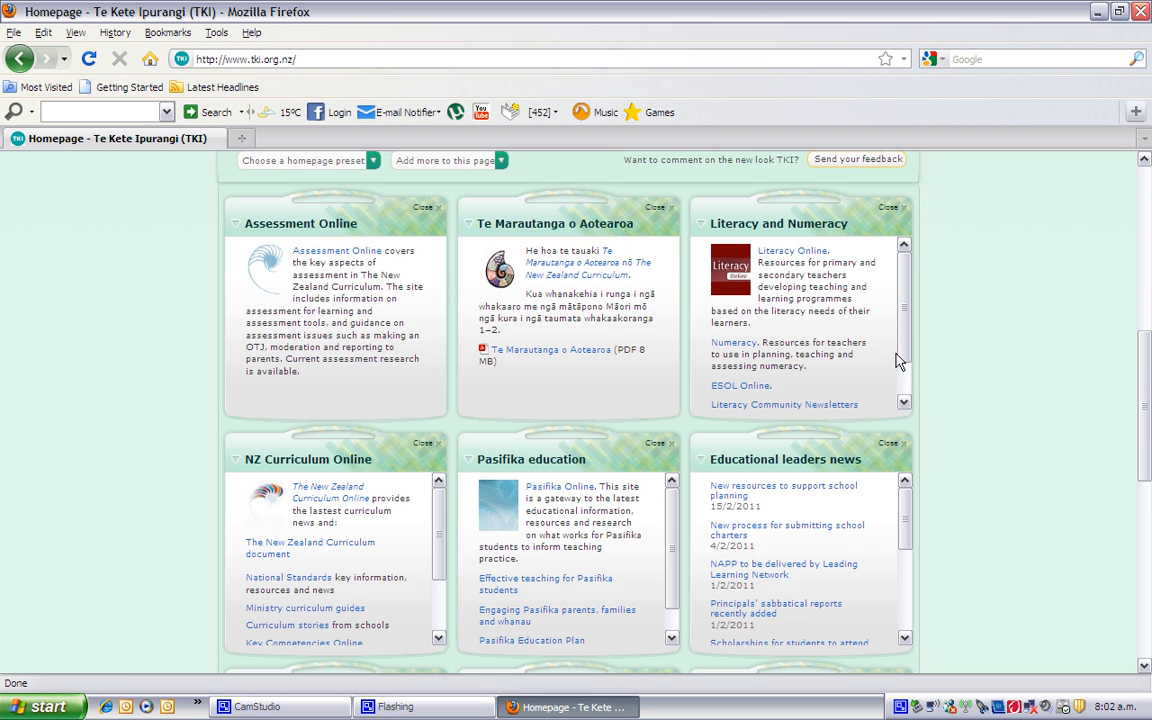
{"action": "mouse_move", "coordinate": [592, 252]}
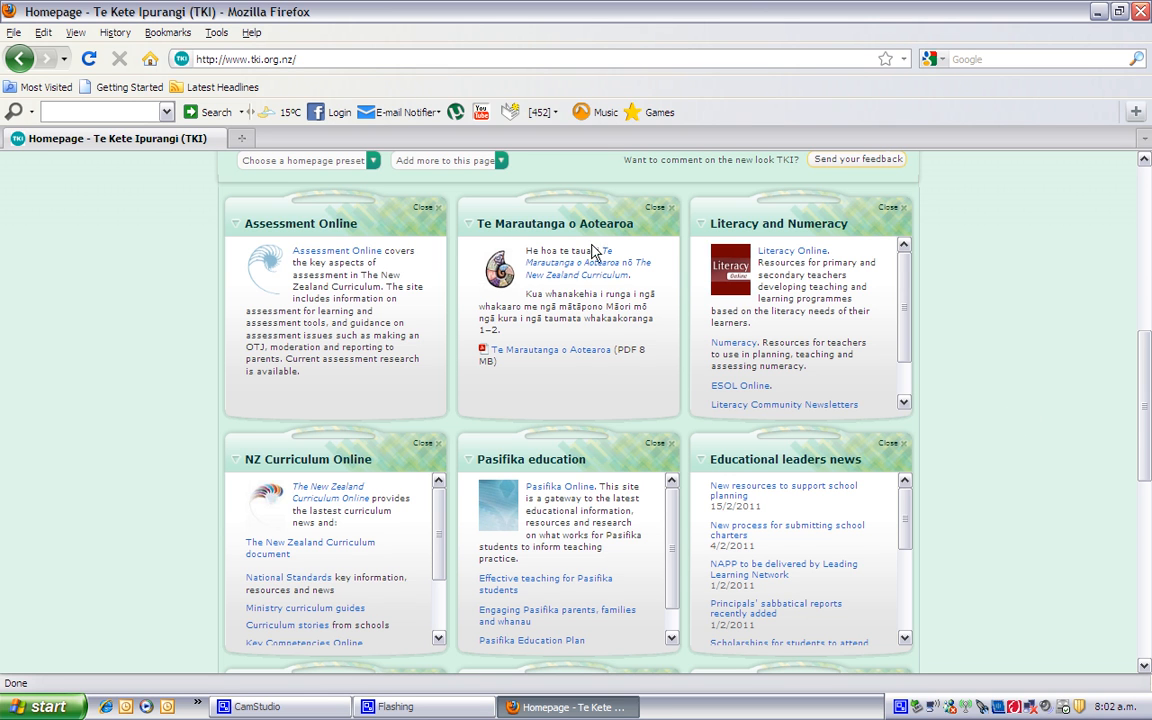
{"action": "mouse_move", "coordinate": [380, 224]}
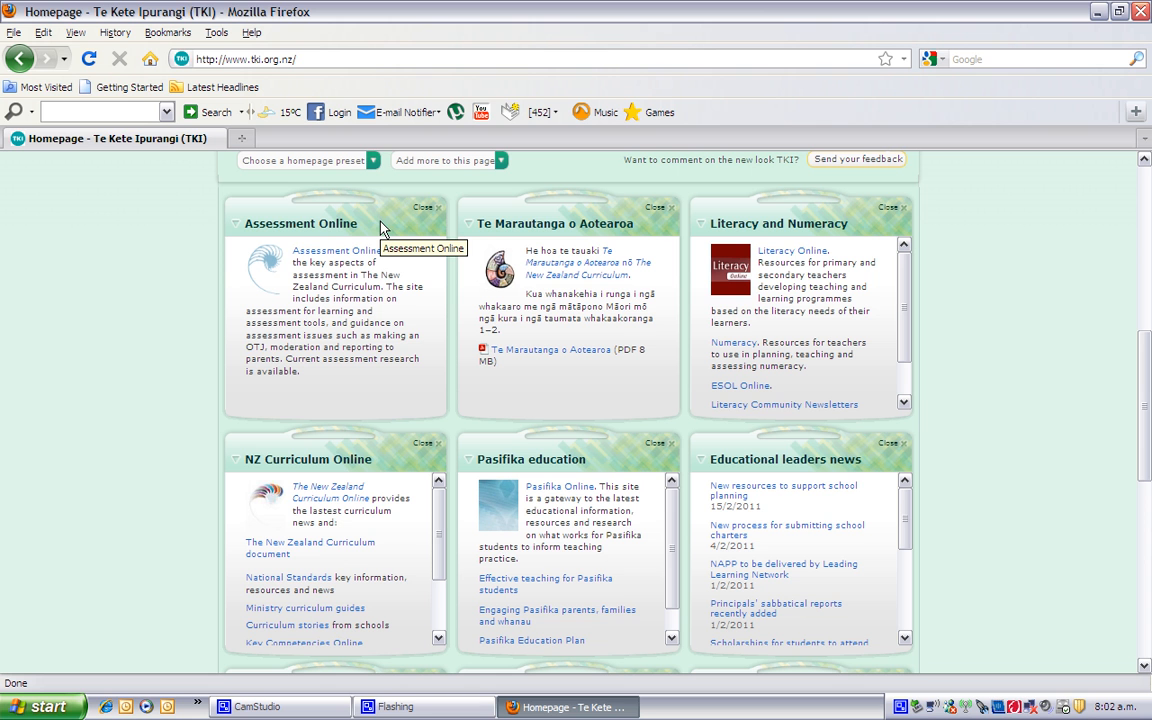
{"action": "mouse_move", "coordinate": [380, 232]}
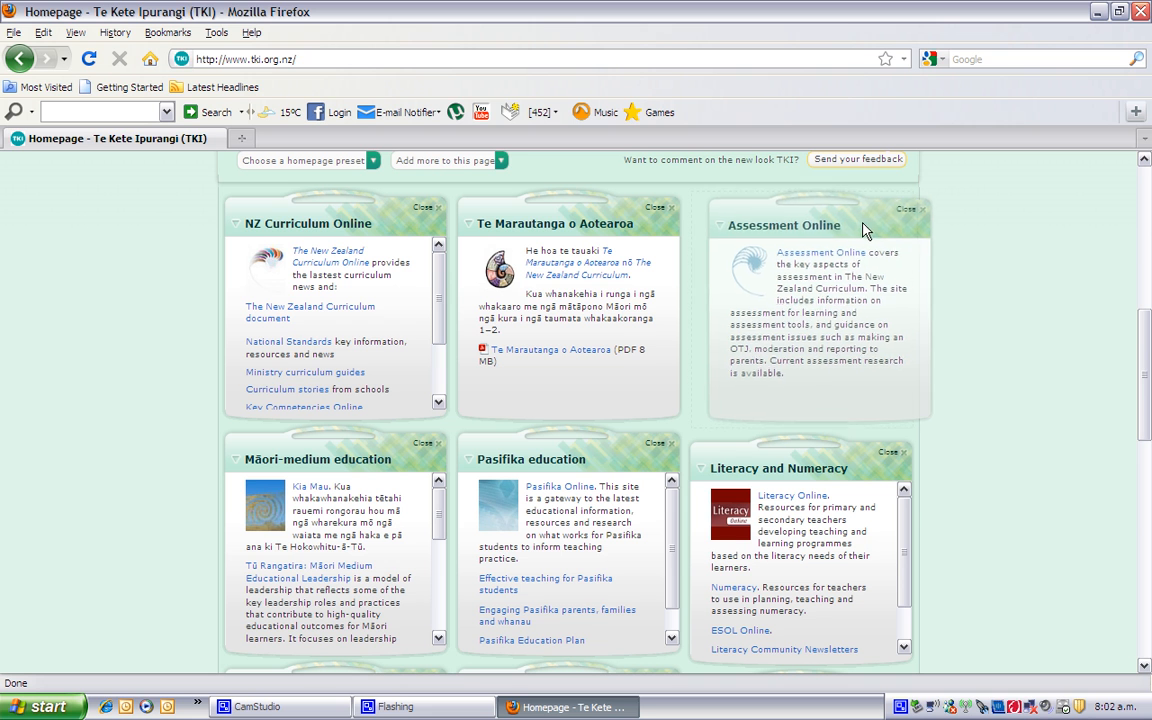
{"action": "mouse_move", "coordinate": [858, 222]}
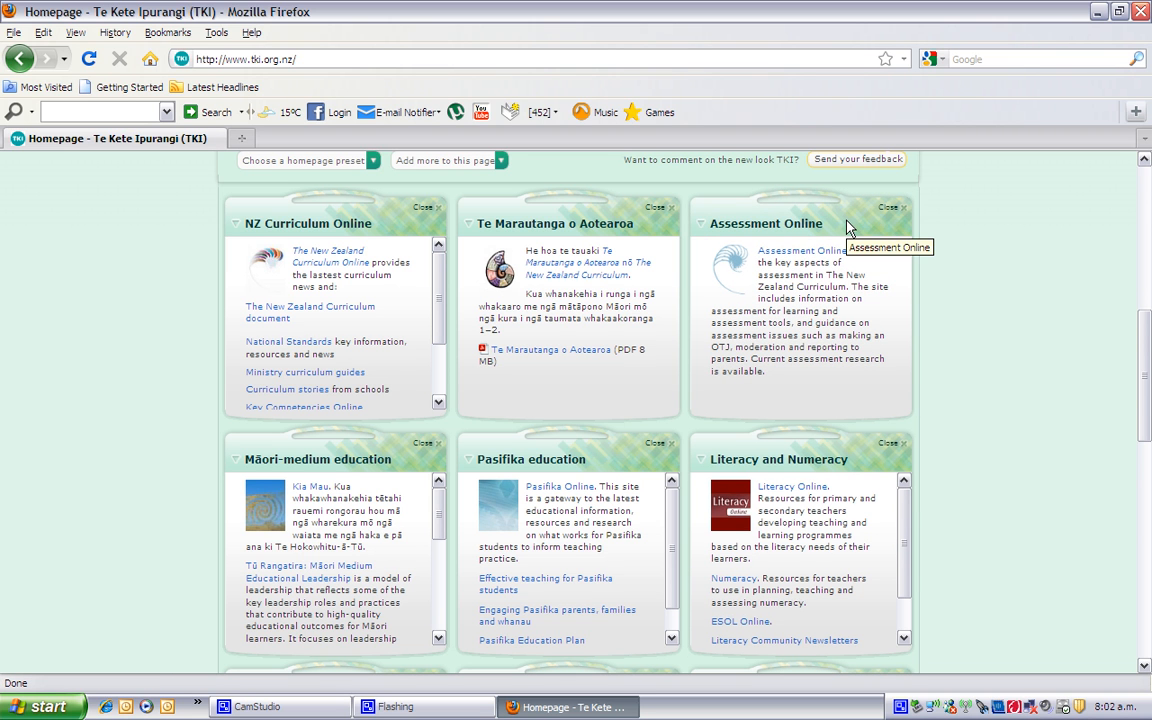
Scroll to view the kete grid with Assessment Online now in the top-right slot
{"action": "scroll", "scroll_direction": "down", "scroll_amount": 3}
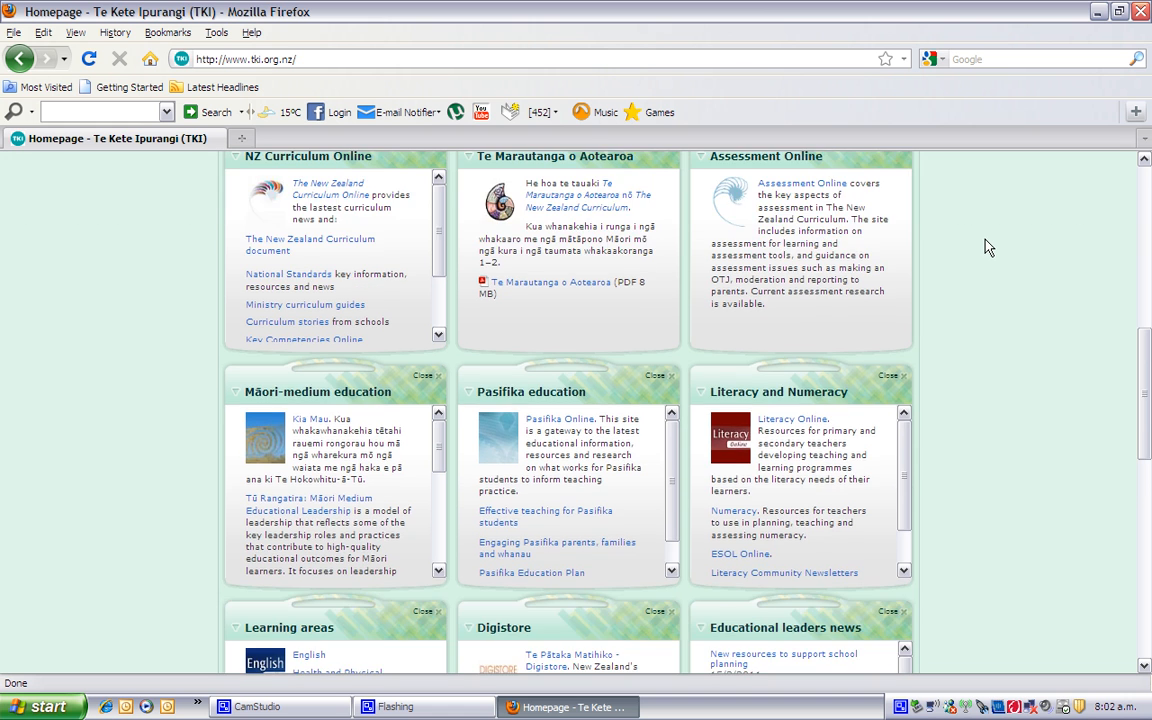
{"action": "scroll", "scroll_direction": "down", "scroll_amount": 3}
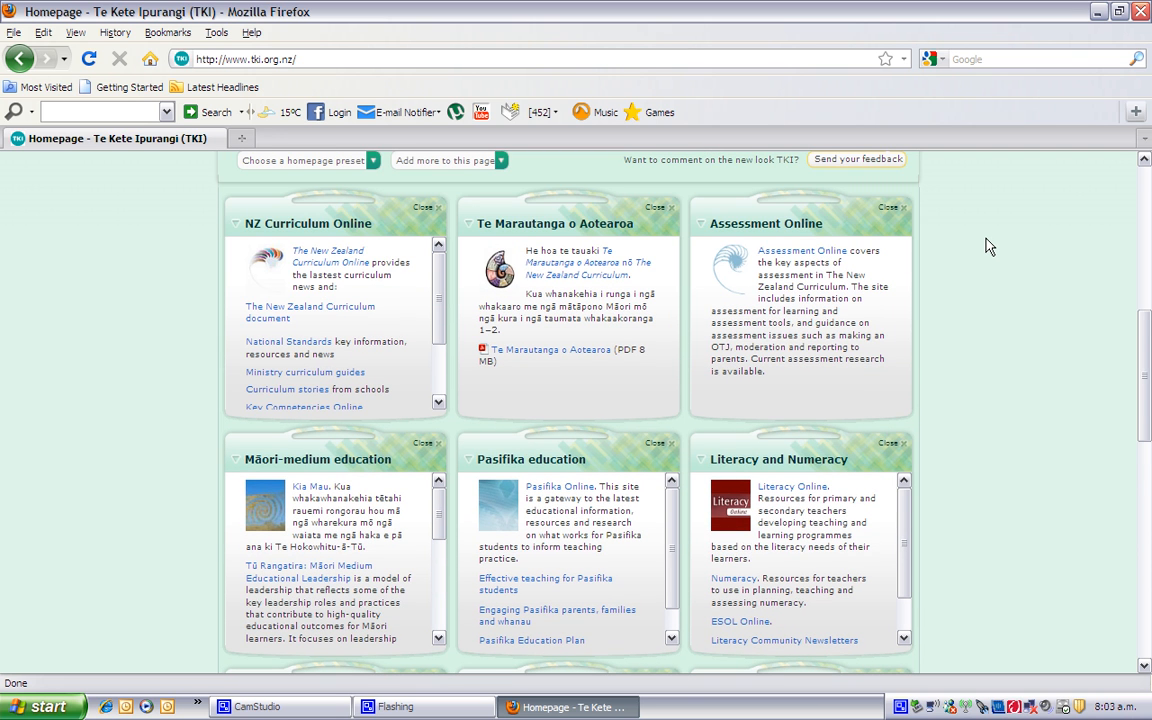
{"action": "mouse_move", "coordinate": [976, 250]}
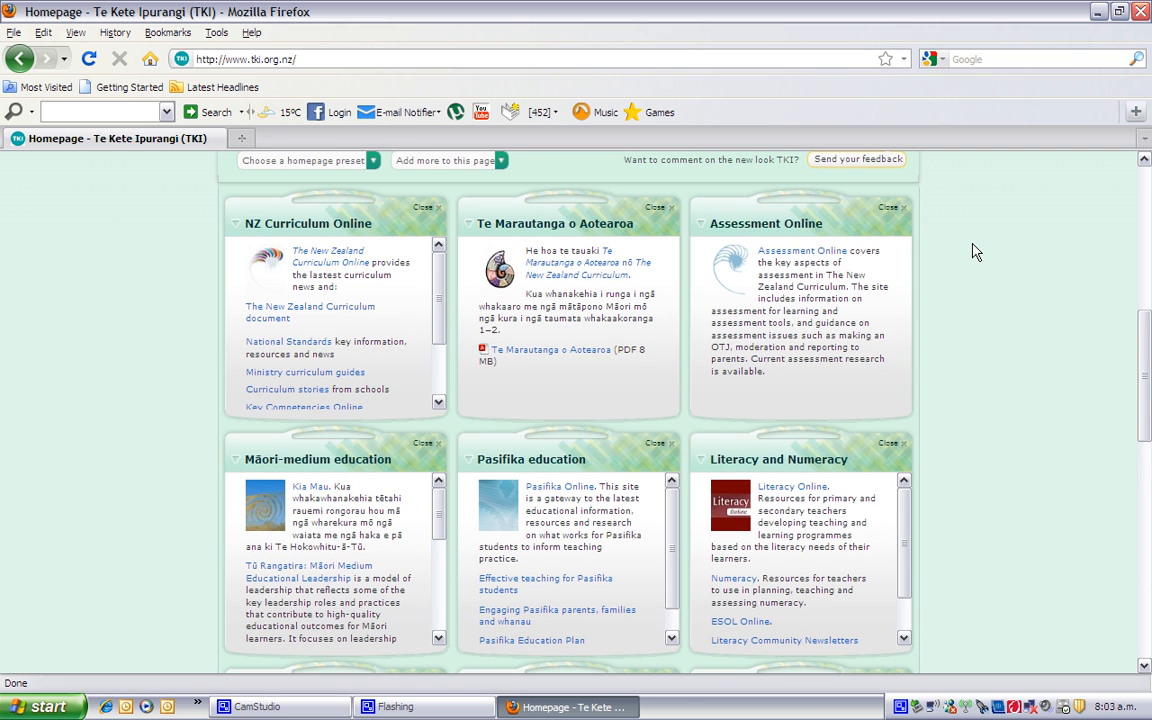
Close the Down the Back of the Chair kete so Secondary Curriculum and NCEA move up
{"action": "scroll", "scroll_direction": "down", "scroll_amount": 3}
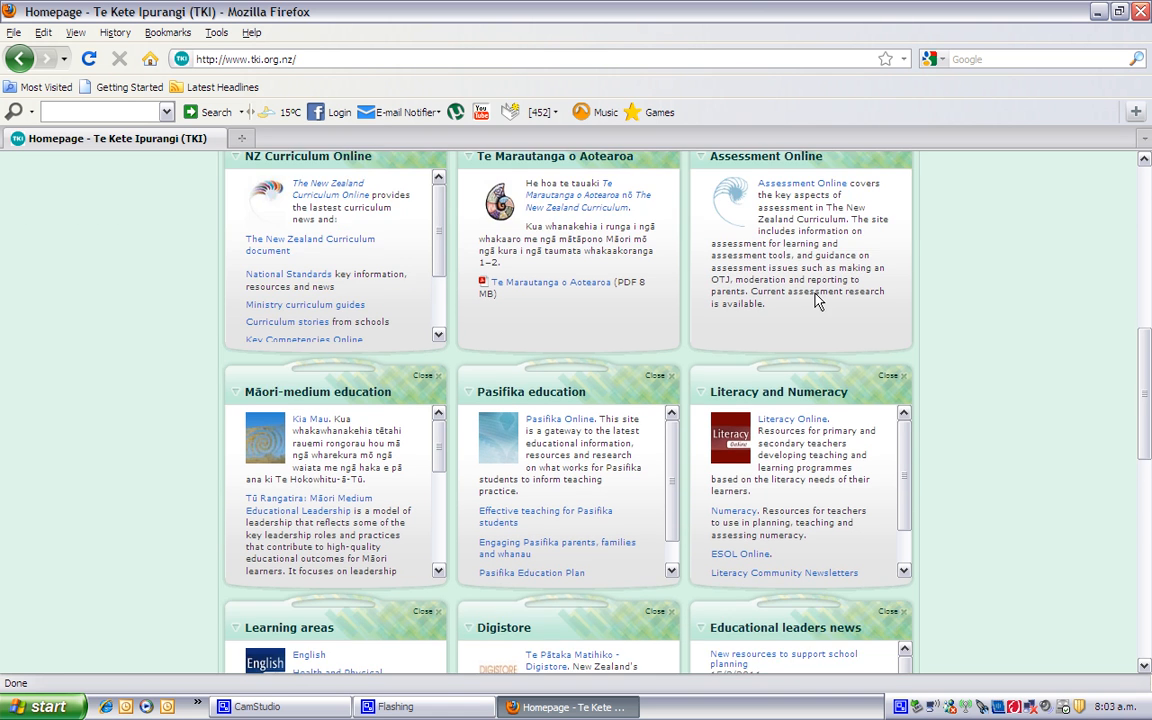
{"action": "scroll", "scroll_direction": "down", "scroll_amount": 3}
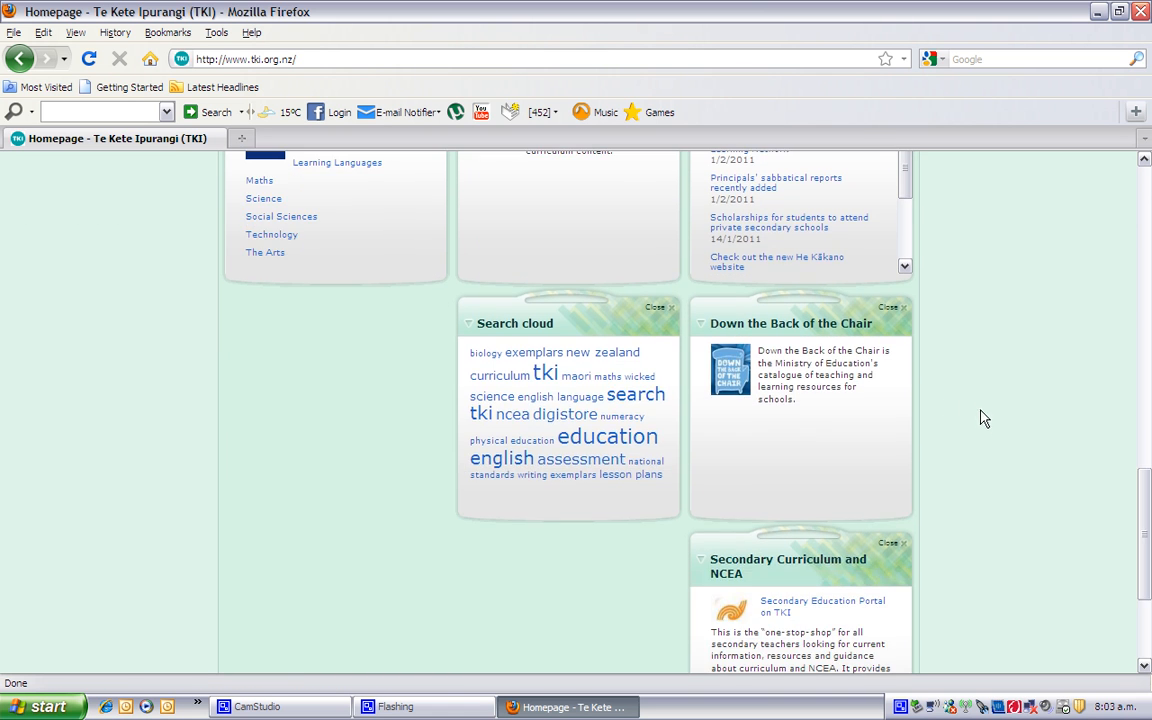
{"action": "mouse_move", "coordinate": [790, 330]}
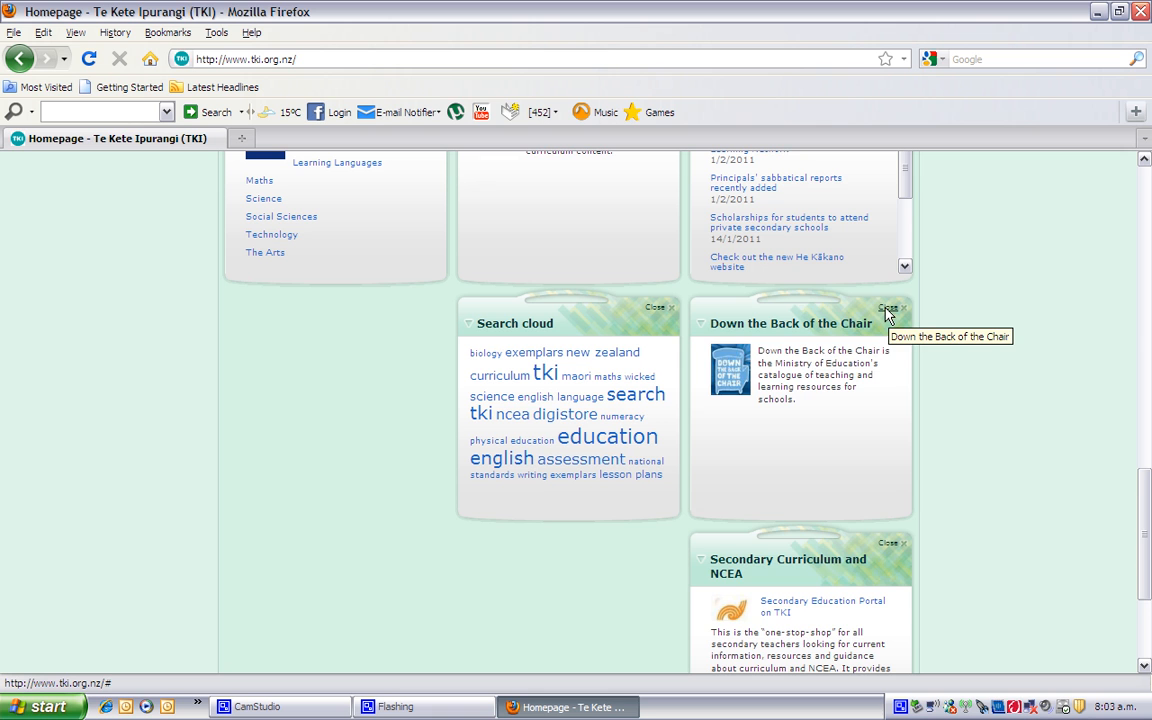
{"action": "left_click", "coordinate": [888, 308]}
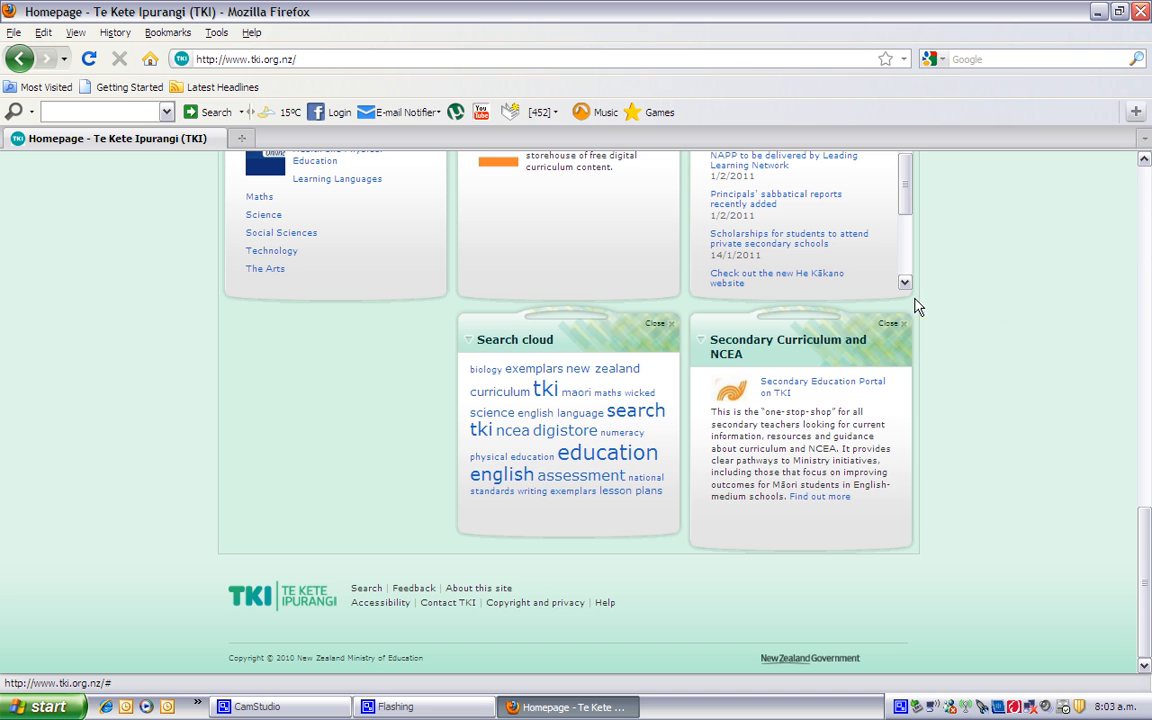
{"action": "mouse_move", "coordinate": [936, 320]}
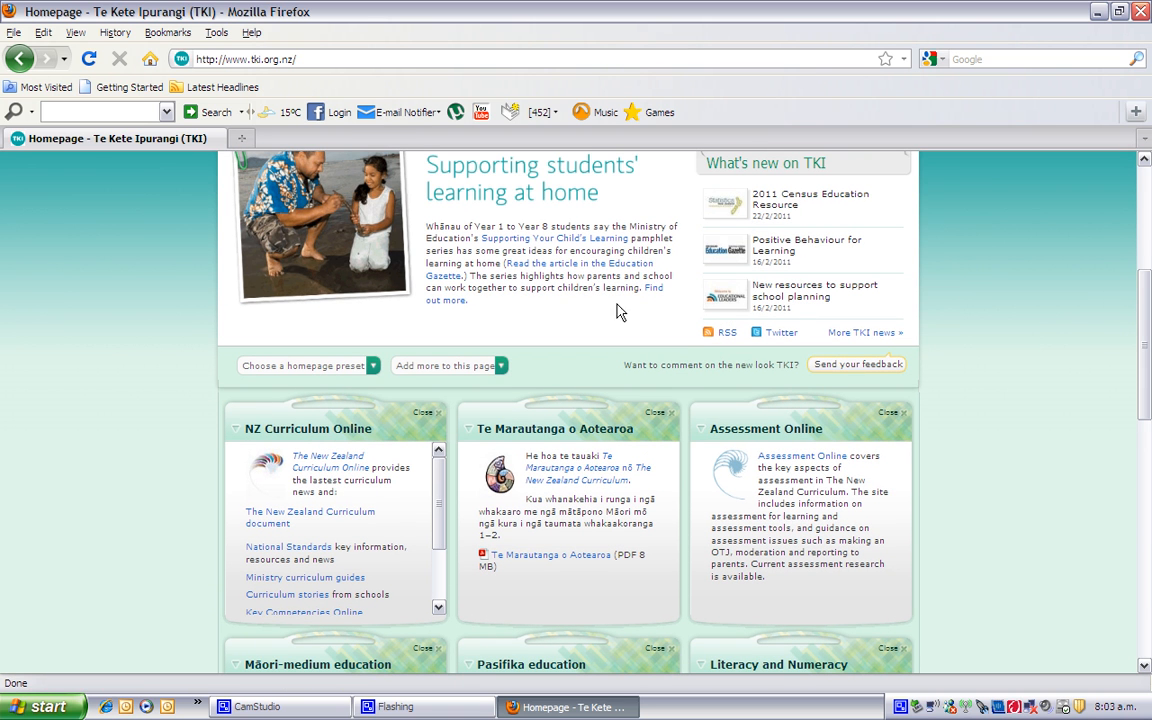
{"action": "mouse_move", "coordinate": [512, 388]}
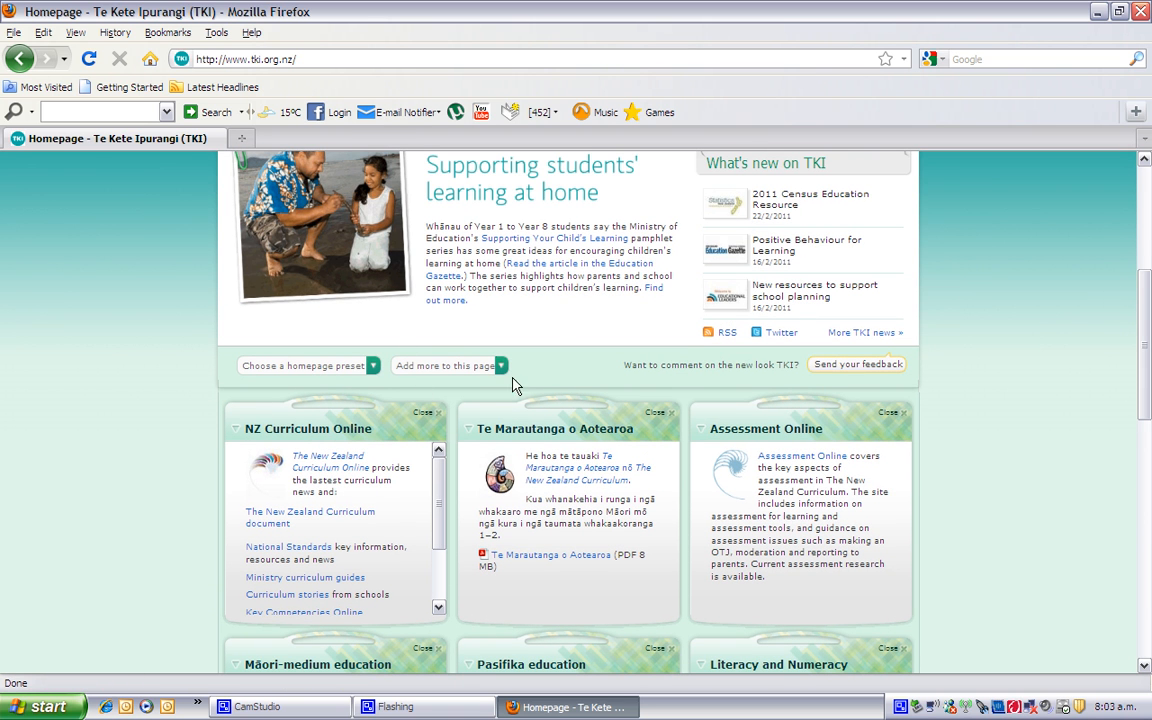
{"action": "mouse_move", "coordinate": [456, 392]}
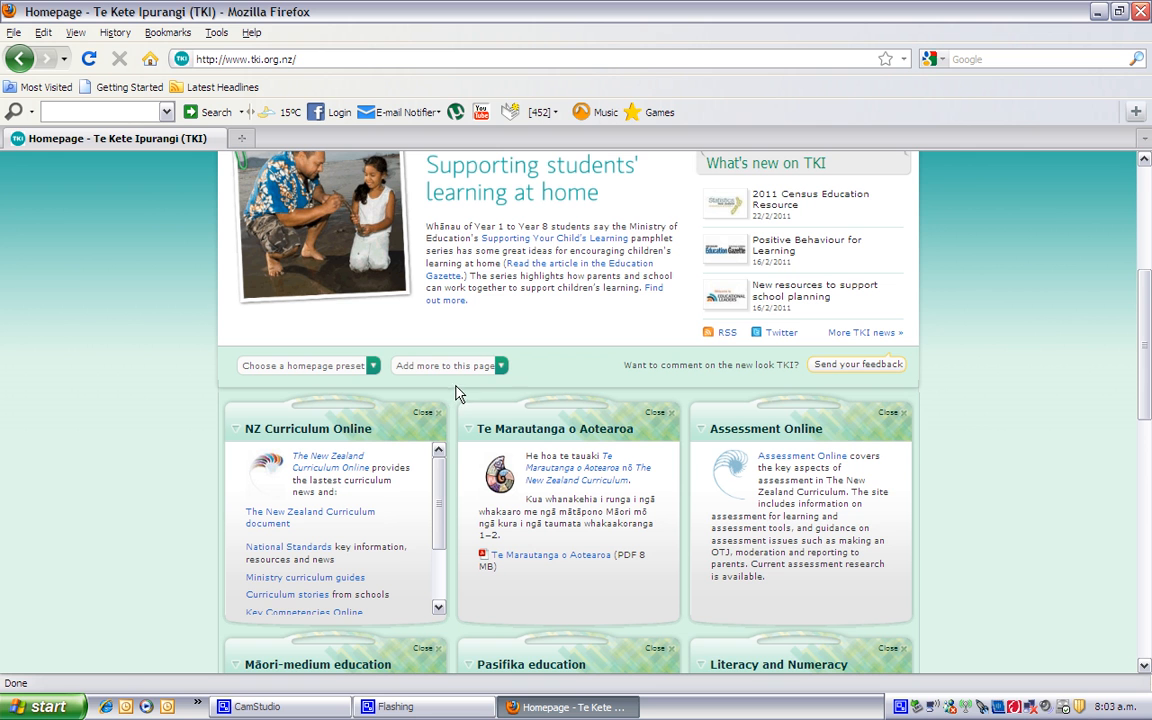
Tick Down the Back of the Chair in the 'Add more to this page' kete checklist
{"action": "left_click", "coordinate": [444, 364]}
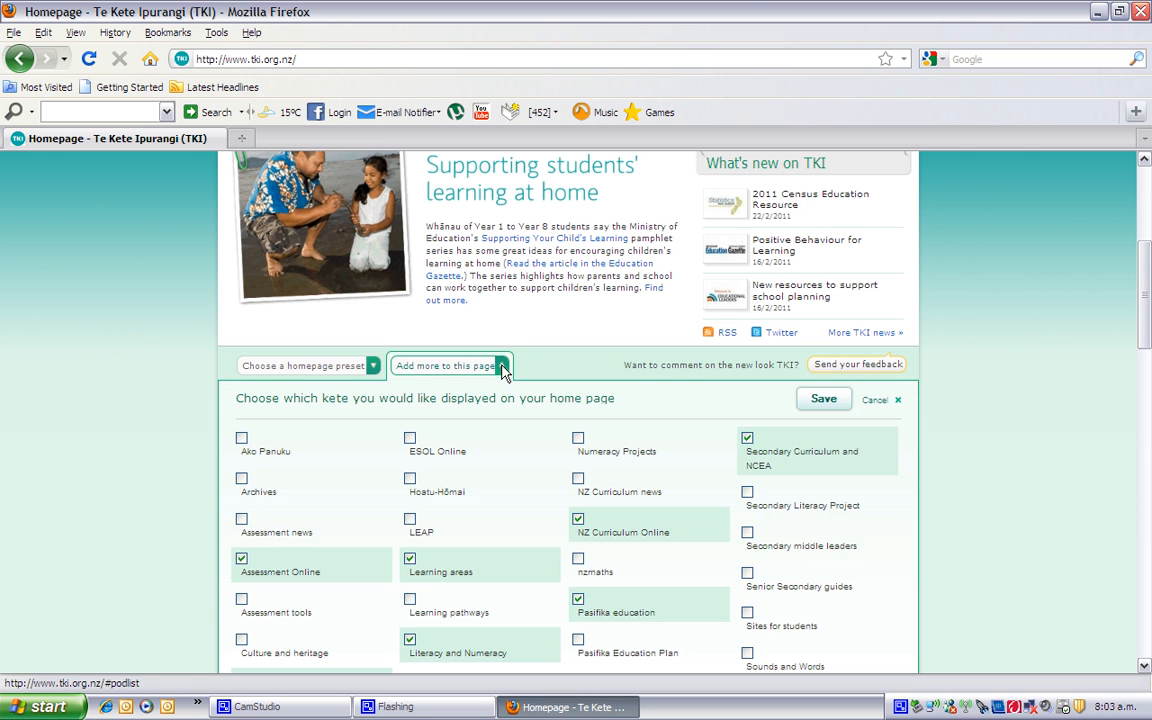
{"action": "scroll", "scroll_direction": "down", "scroll_amount": 3}
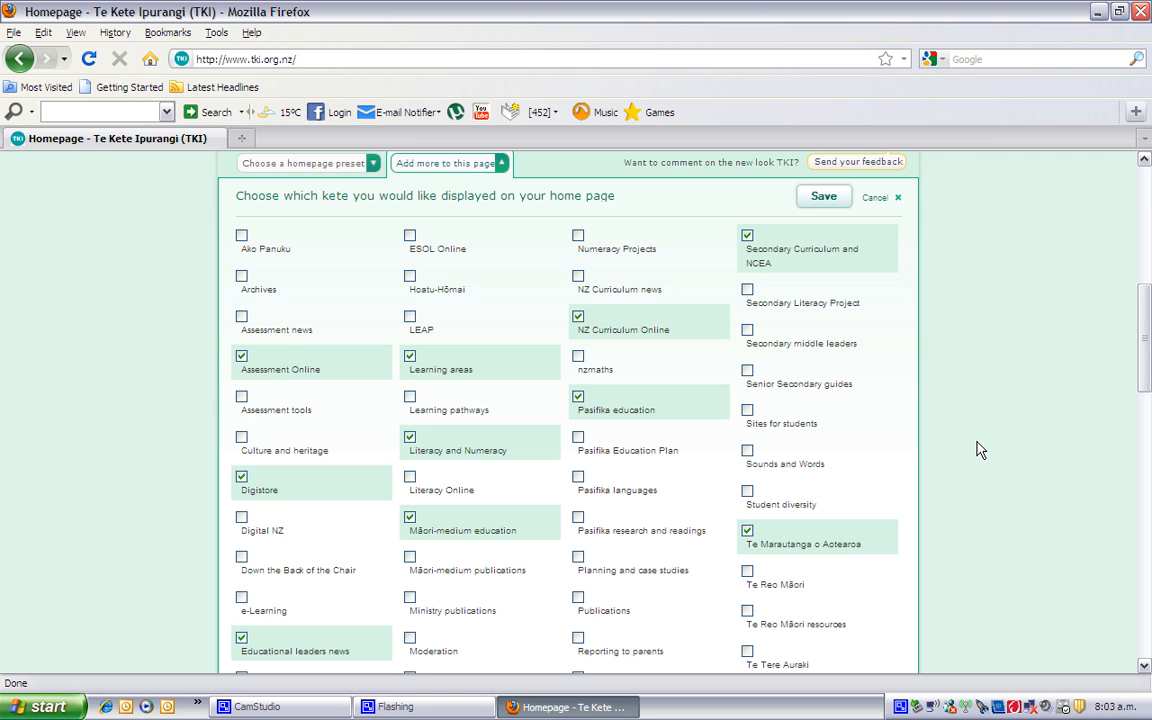
{"action": "mouse_move", "coordinate": [252, 568]}
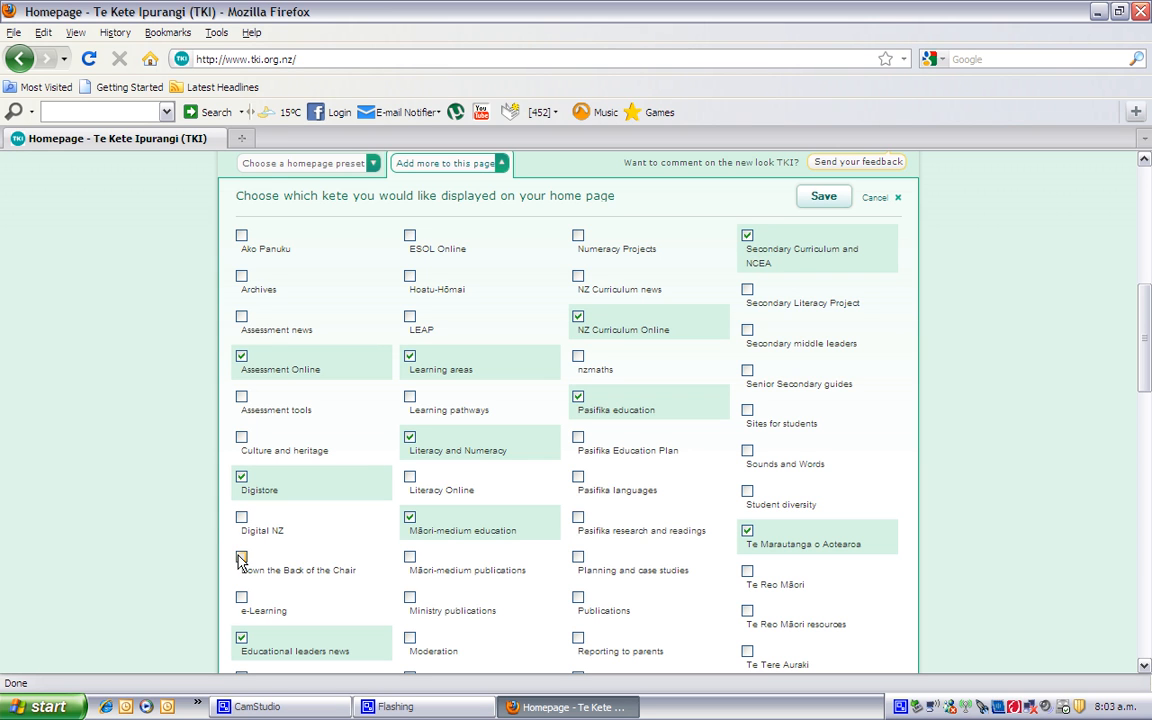
{"action": "mouse_move", "coordinate": [242, 558]}
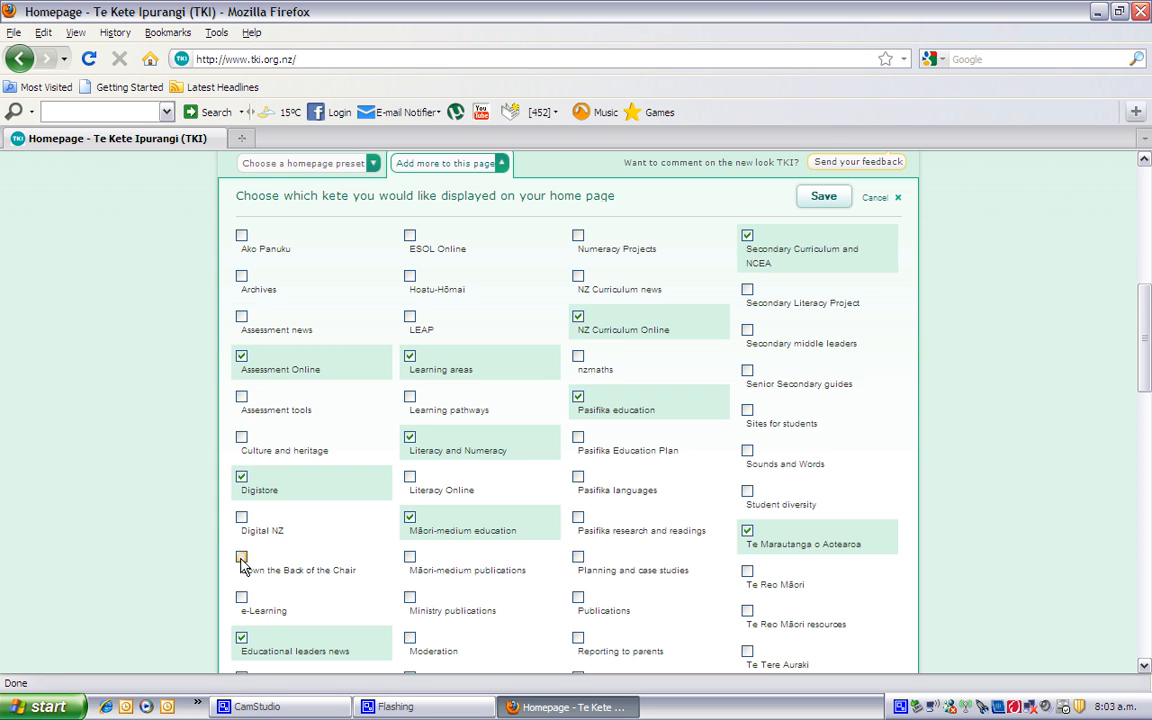
{"action": "left_click", "coordinate": [240, 556]}
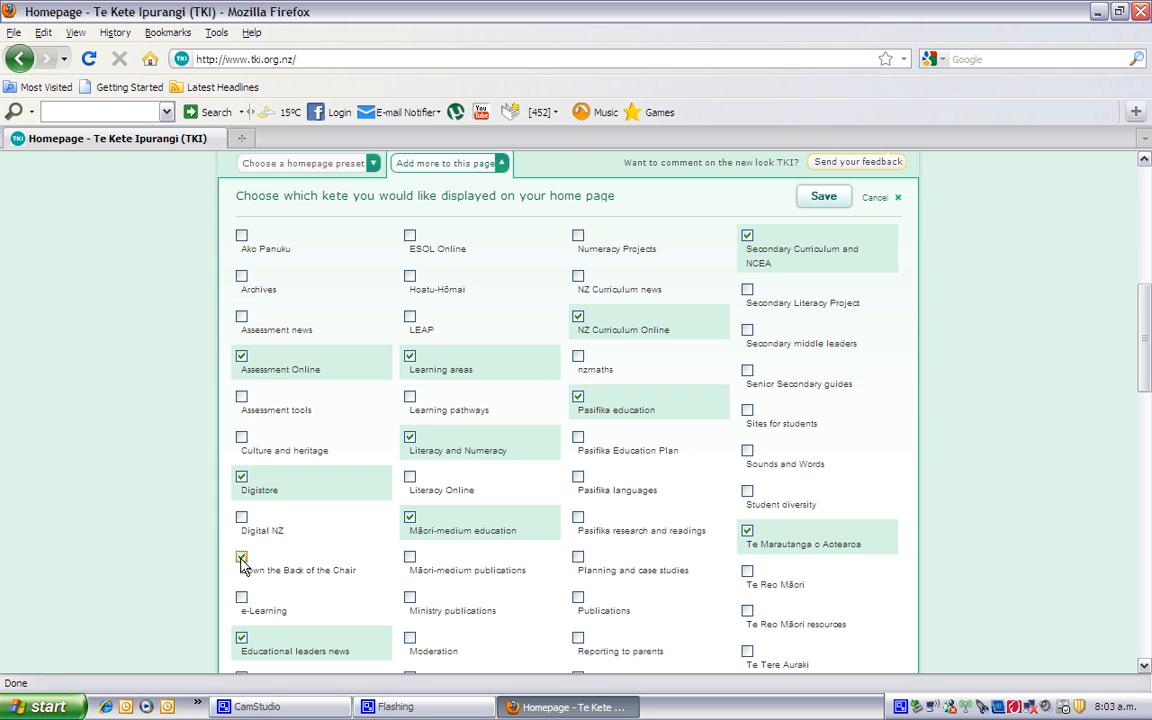
{"action": "left_click", "coordinate": [240, 556]}
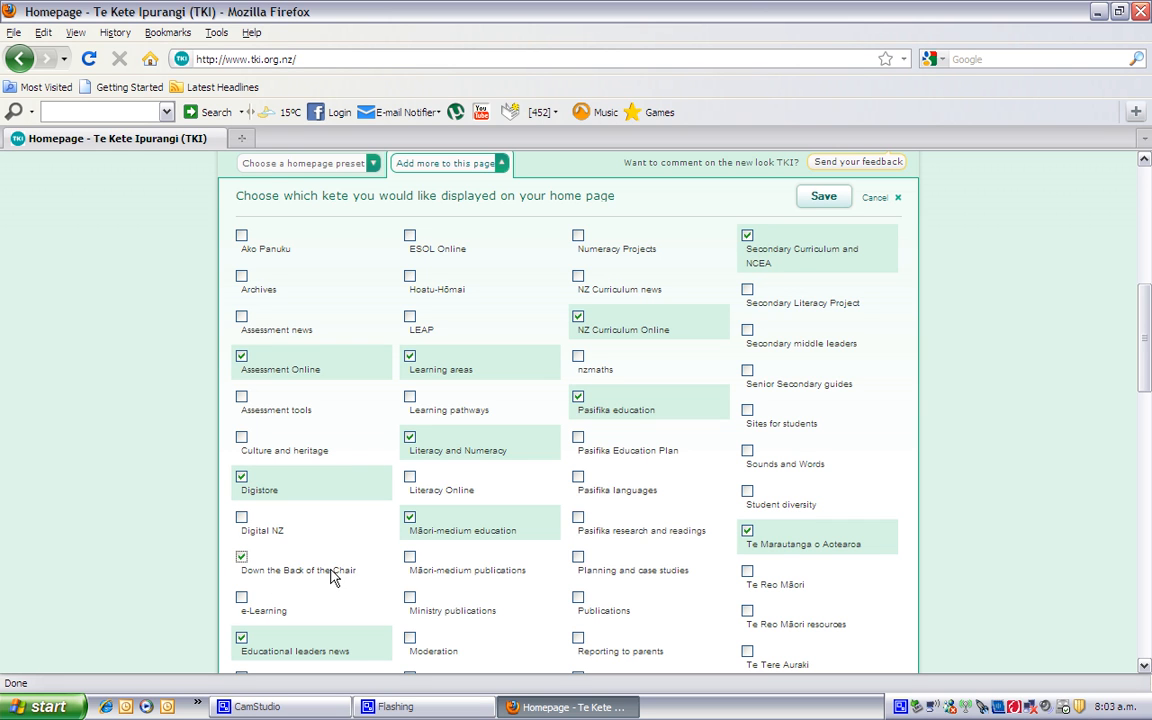
{"action": "mouse_move", "coordinate": [776, 572]}
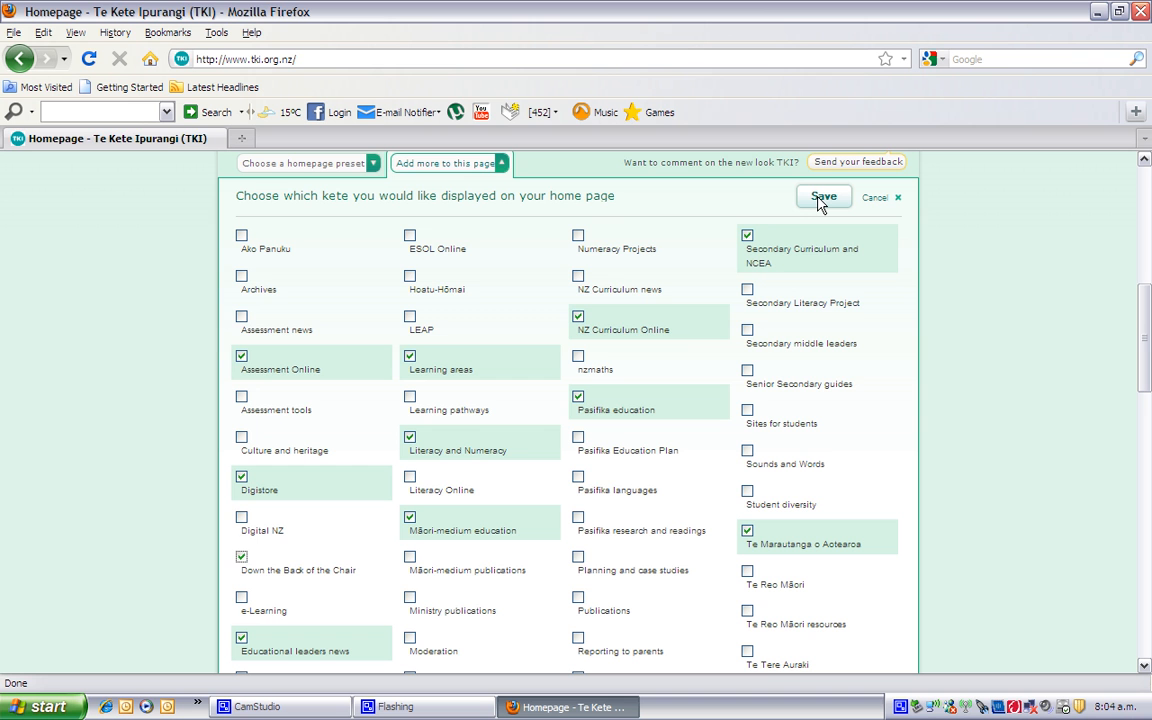
Save the kete selection so the homepage reloads with Down the Back of the Chair
{"action": "left_click", "coordinate": [824, 196]}
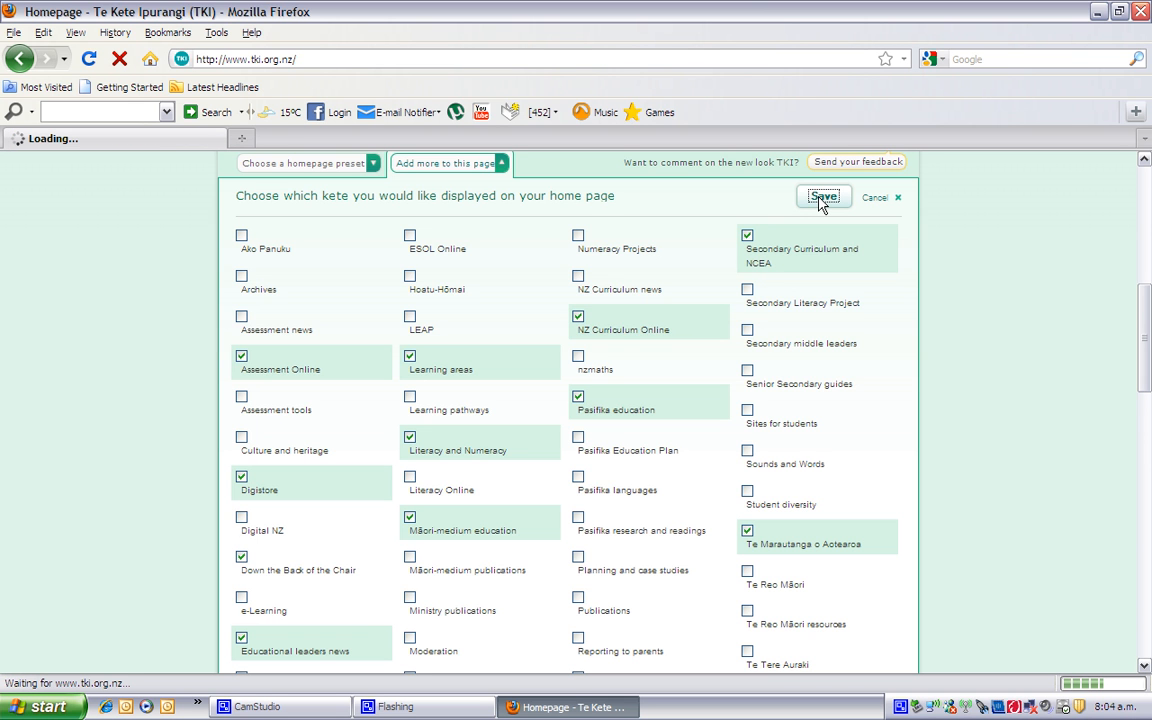
{"action": "left_click", "coordinate": [824, 196]}
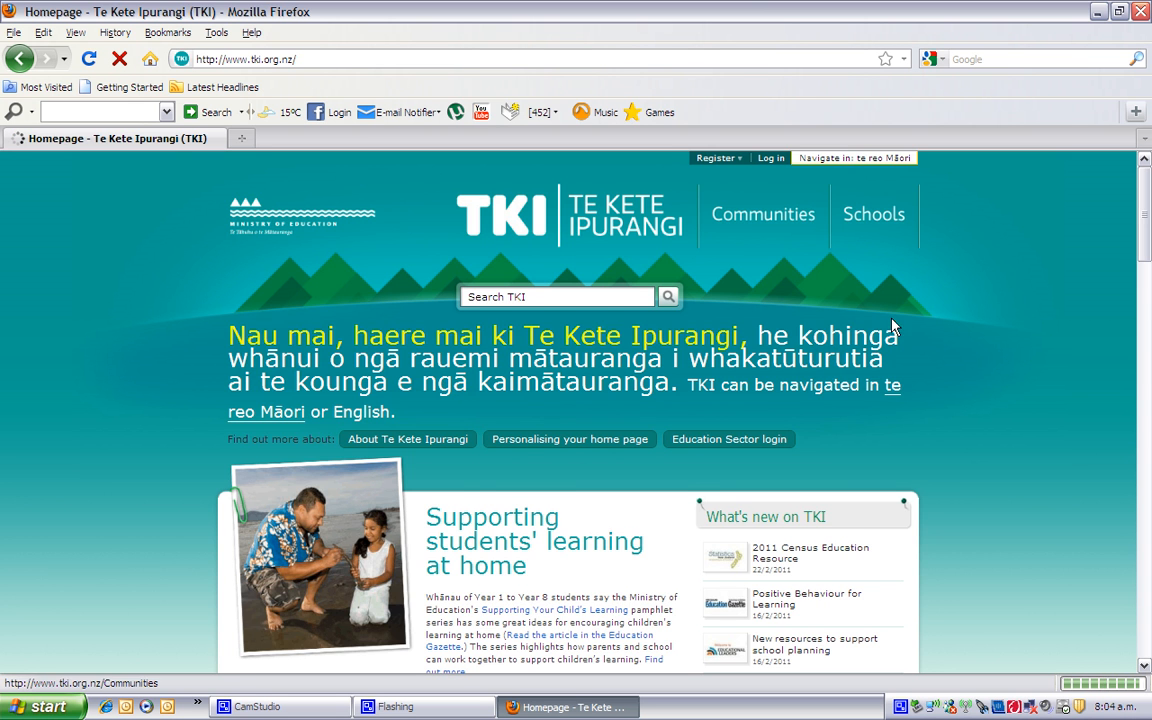
Scroll through the homepage grid around Digistore where Down the Back of the Chair is dropped
{"action": "scroll", "scroll_direction": "down", "scroll_amount": 3}
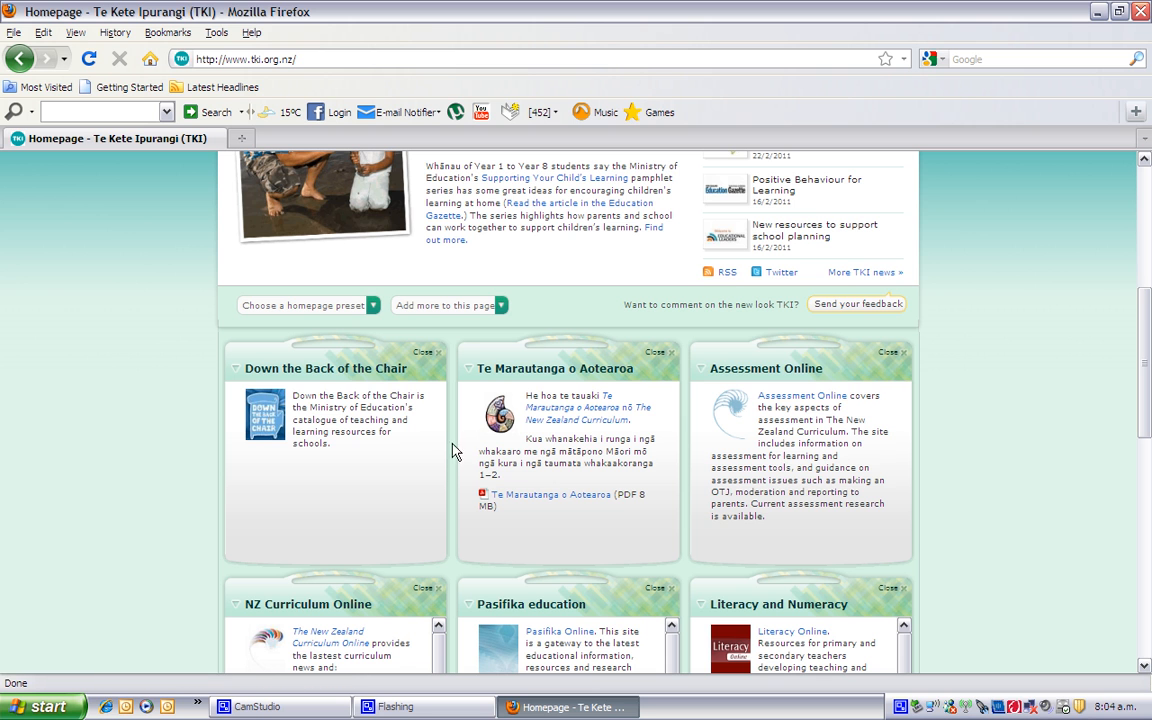
{"action": "mouse_move", "coordinate": [556, 436]}
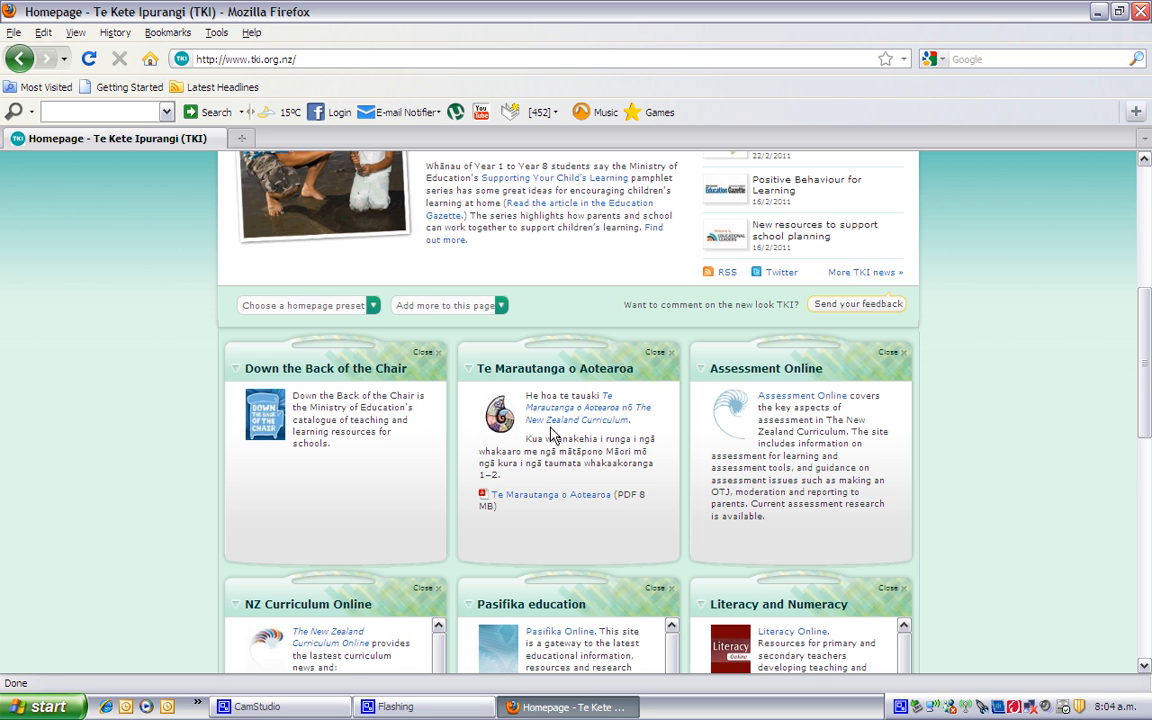
{"action": "scroll", "scroll_direction": "down", "scroll_amount": 3}
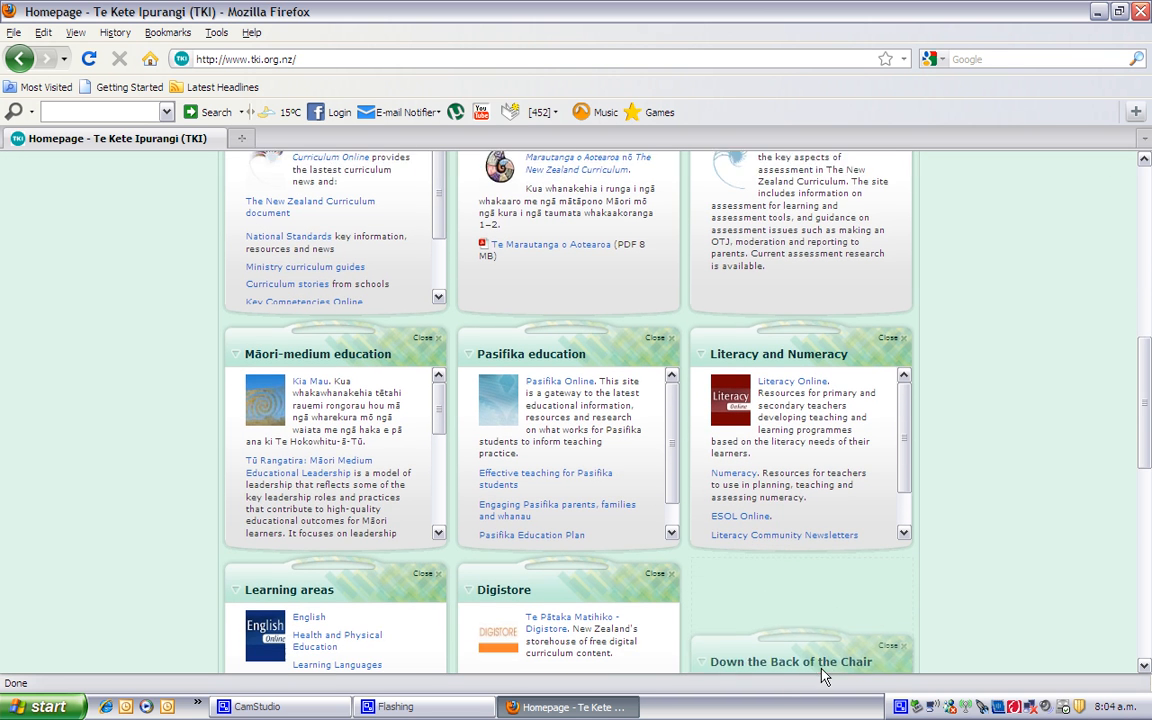
{"action": "scroll", "scroll_direction": "down", "scroll_amount": 3}
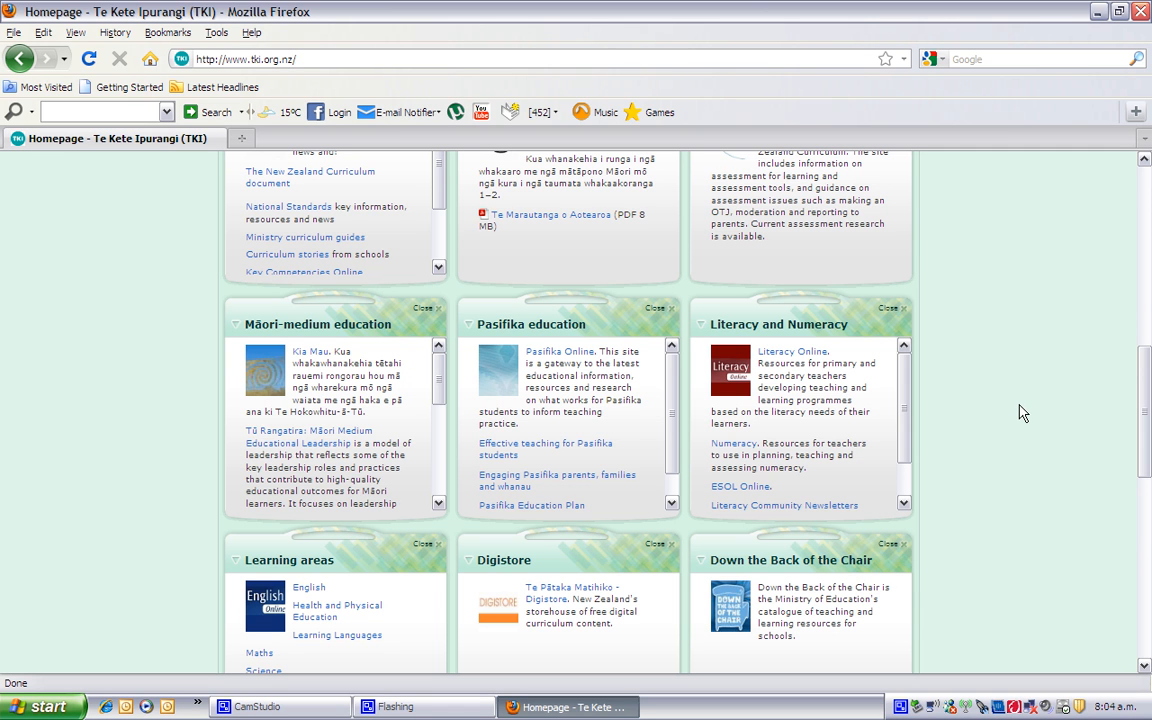
{"action": "mouse_move", "coordinate": [1064, 396]}
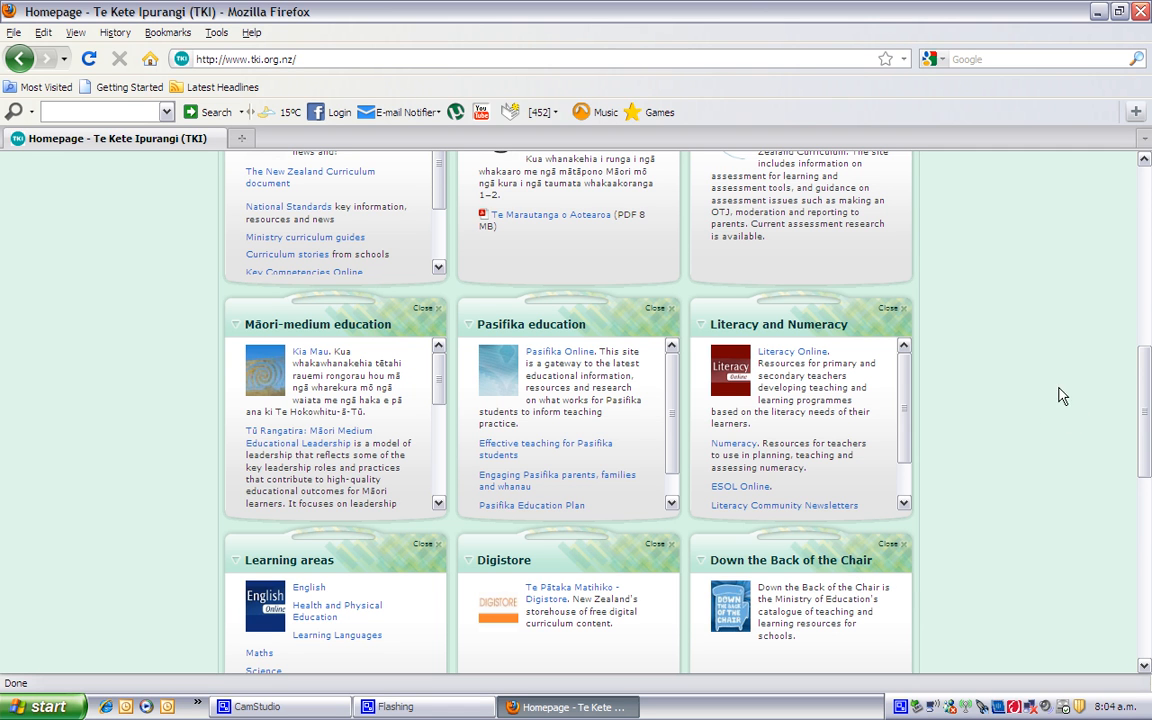
{"action": "scroll", "scroll_direction": "up", "scroll_amount": 3}
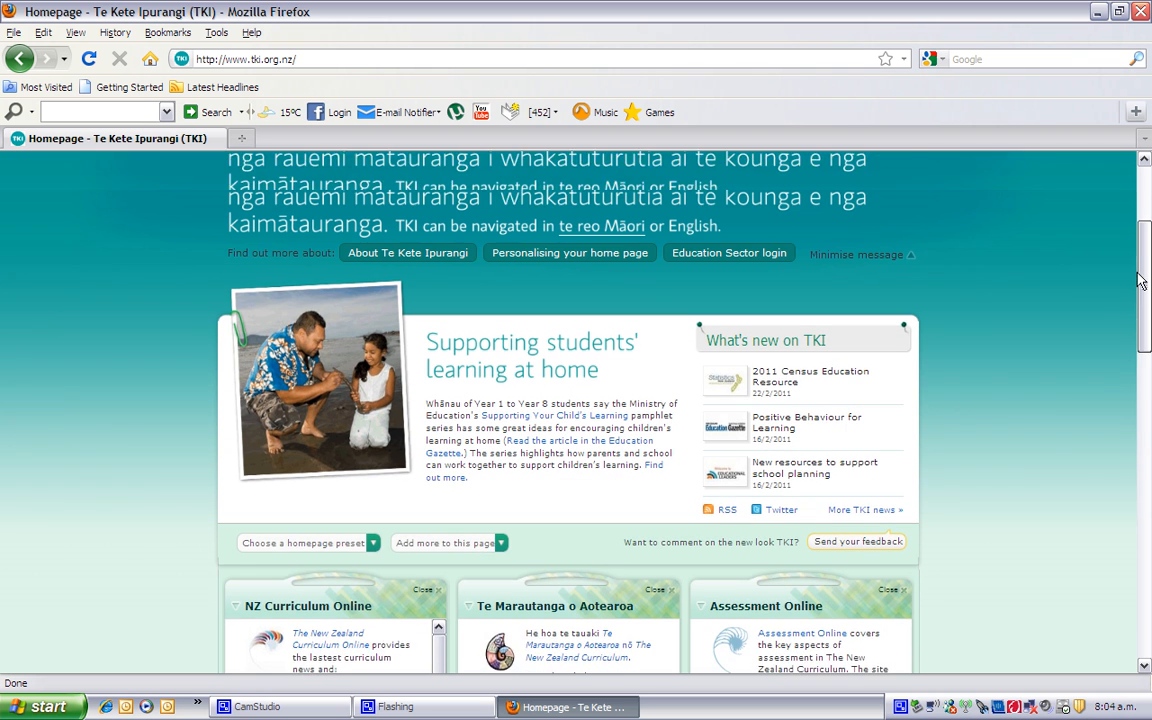
{"action": "scroll", "scroll_direction": "down", "scroll_amount": 3}
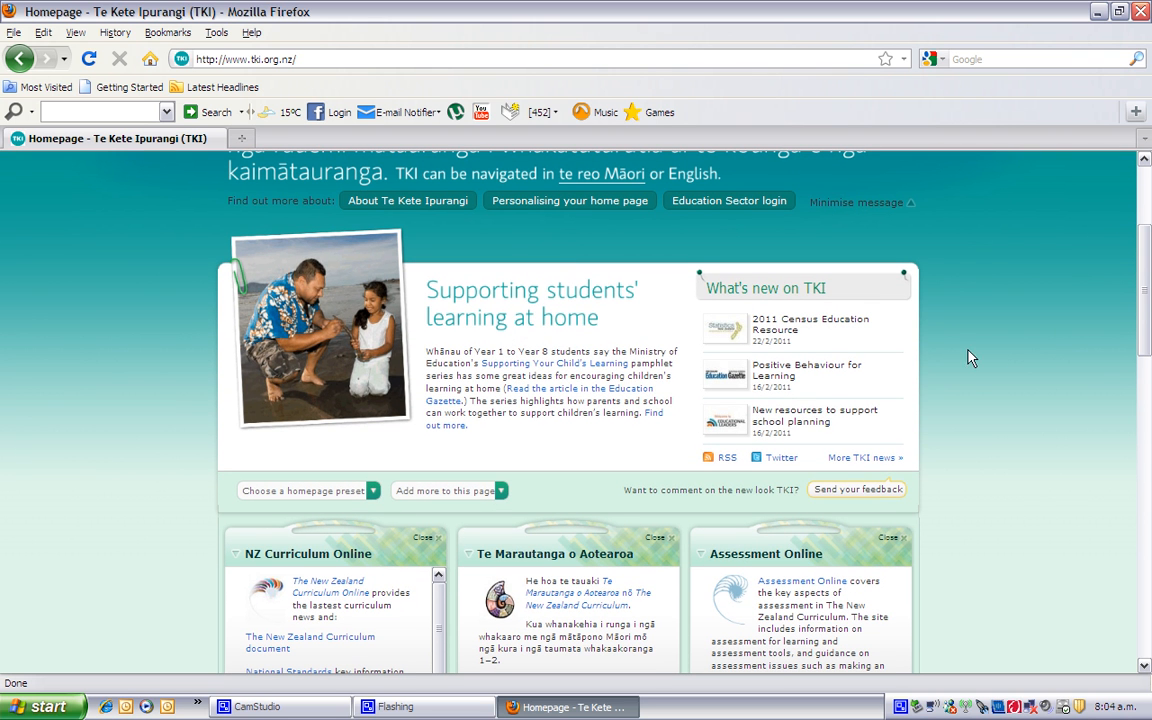
{"action": "mouse_move", "coordinate": [500, 500]}
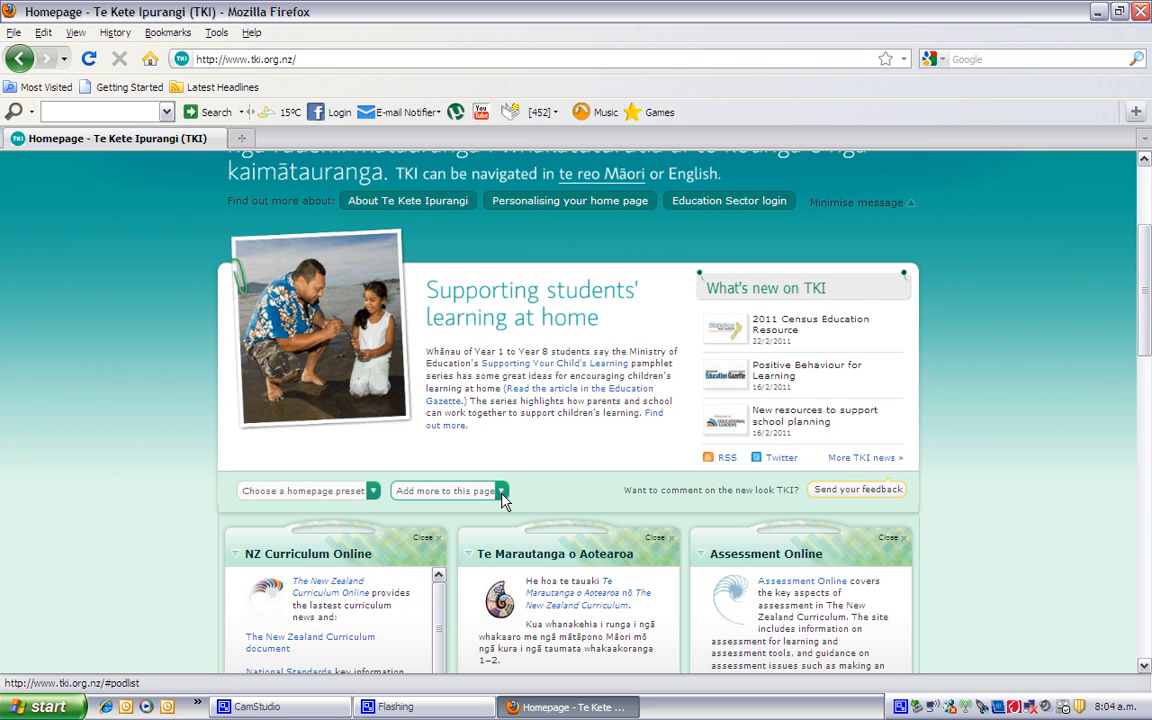
{"action": "left_click", "coordinate": [444, 490]}
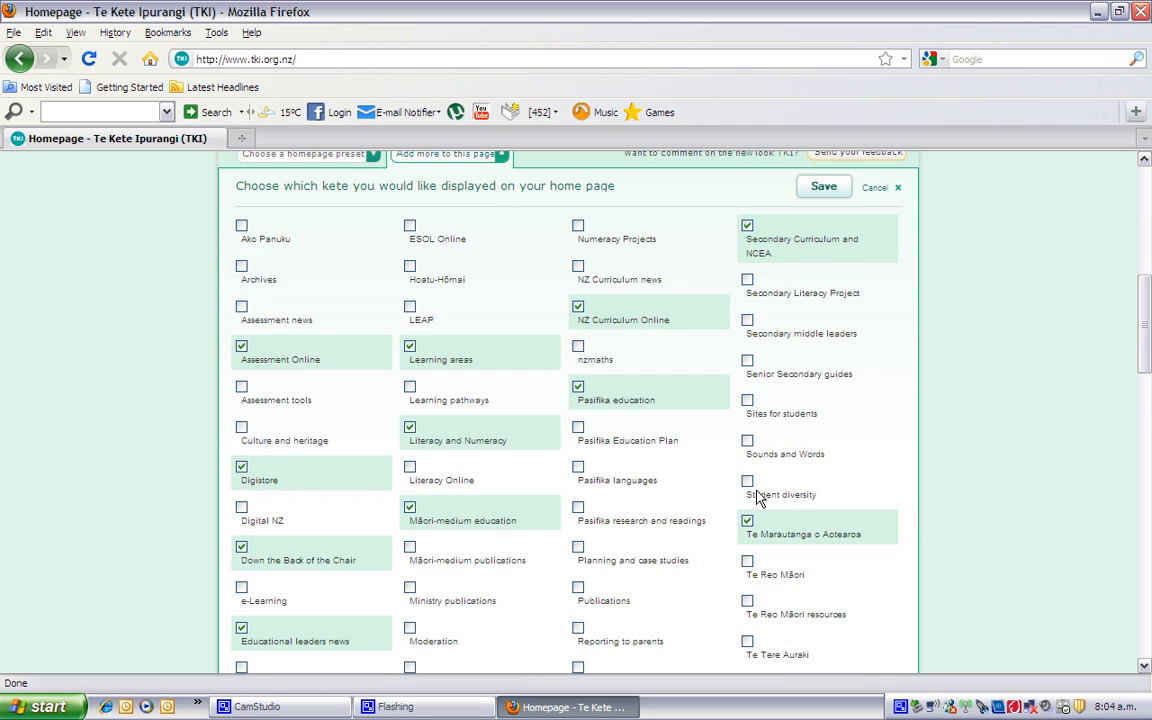
{"action": "scroll", "scroll_direction": "down", "scroll_amount": 3}
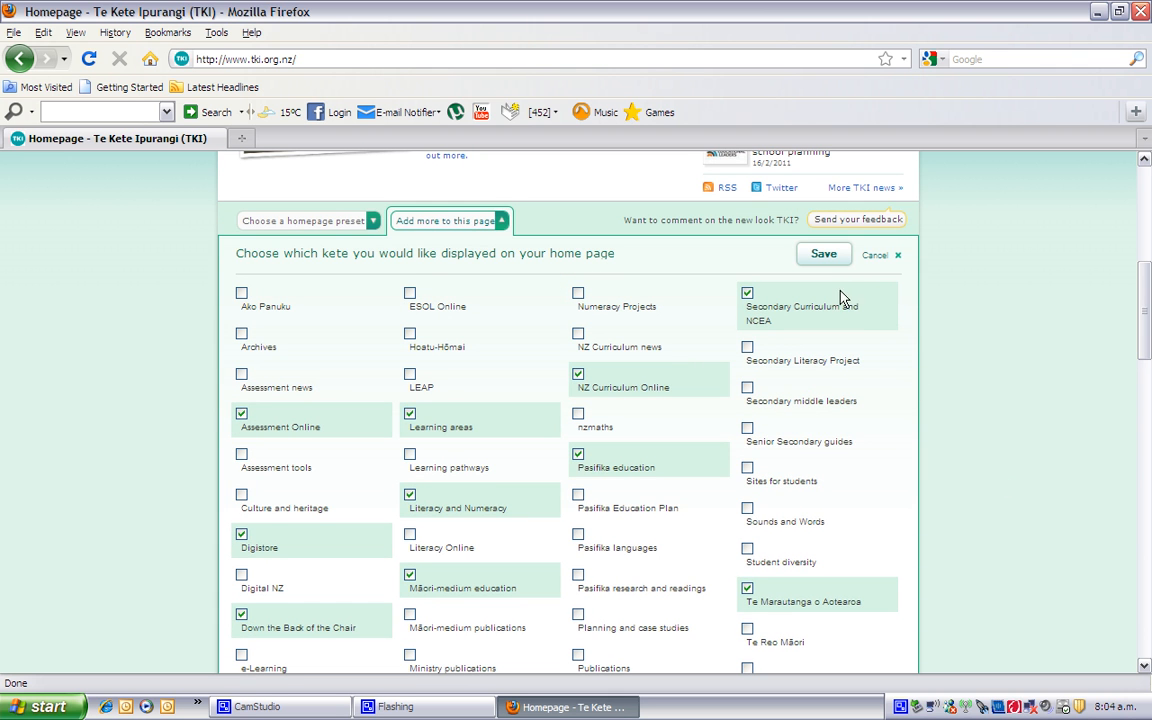
{"action": "left_click", "coordinate": [824, 252]}
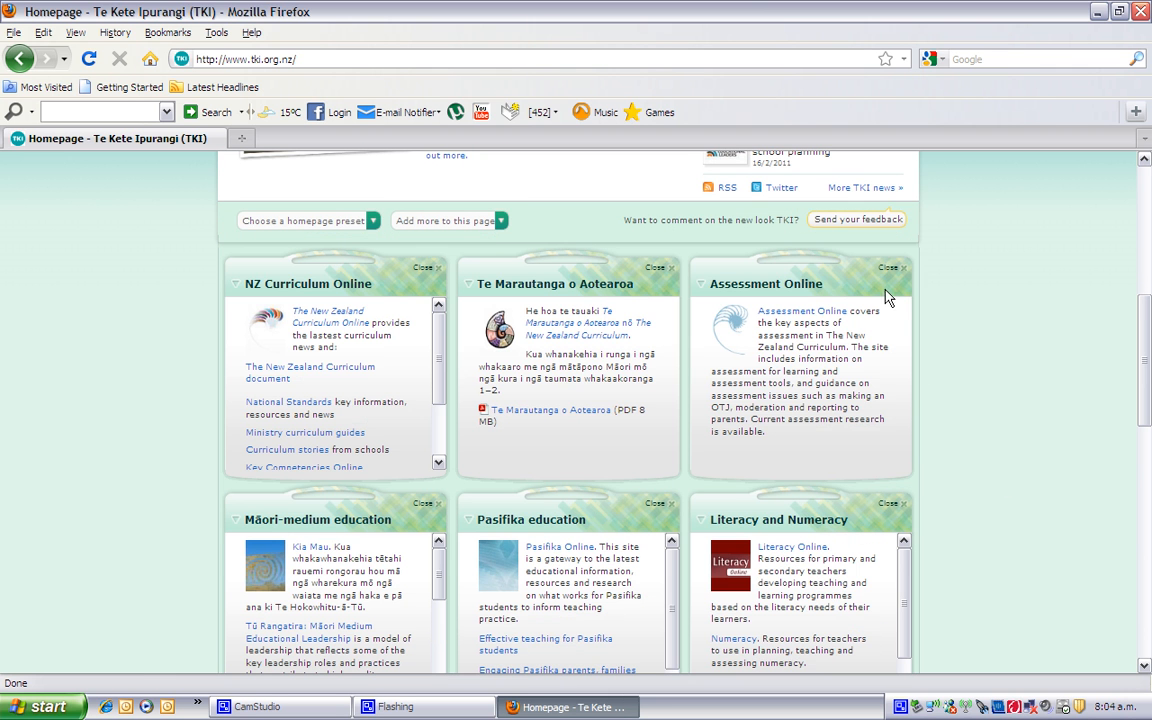
{"action": "mouse_move", "coordinate": [492, 272]}
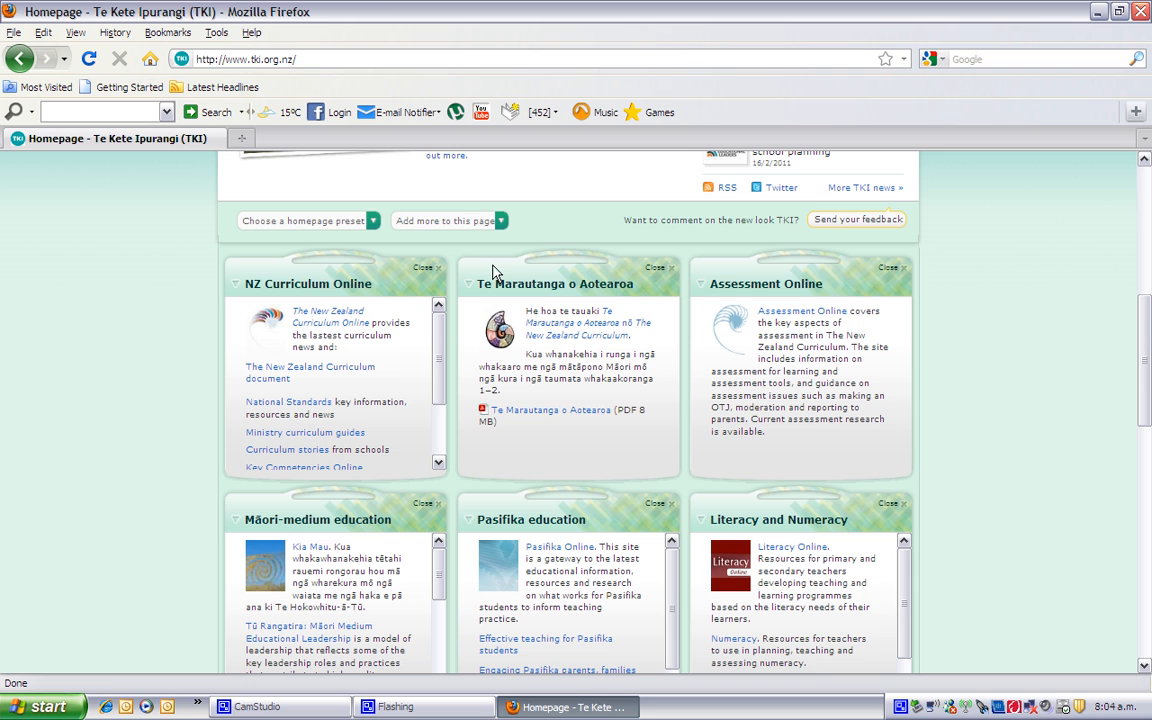